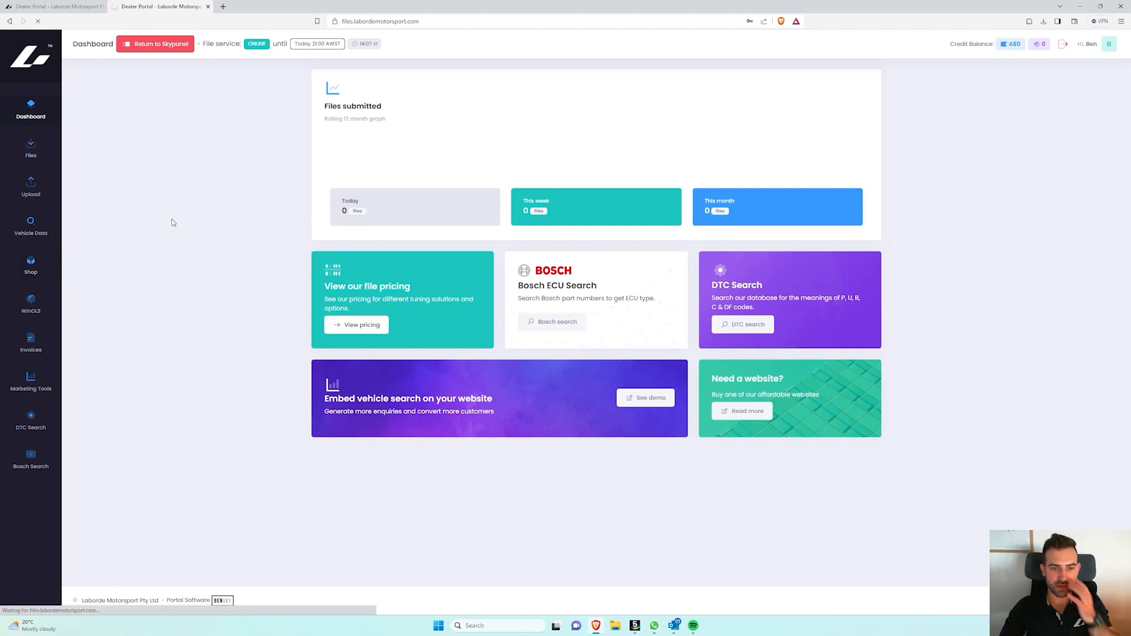
Open the Shop page from the left sidebar of the dashboard
left_click(30, 266)
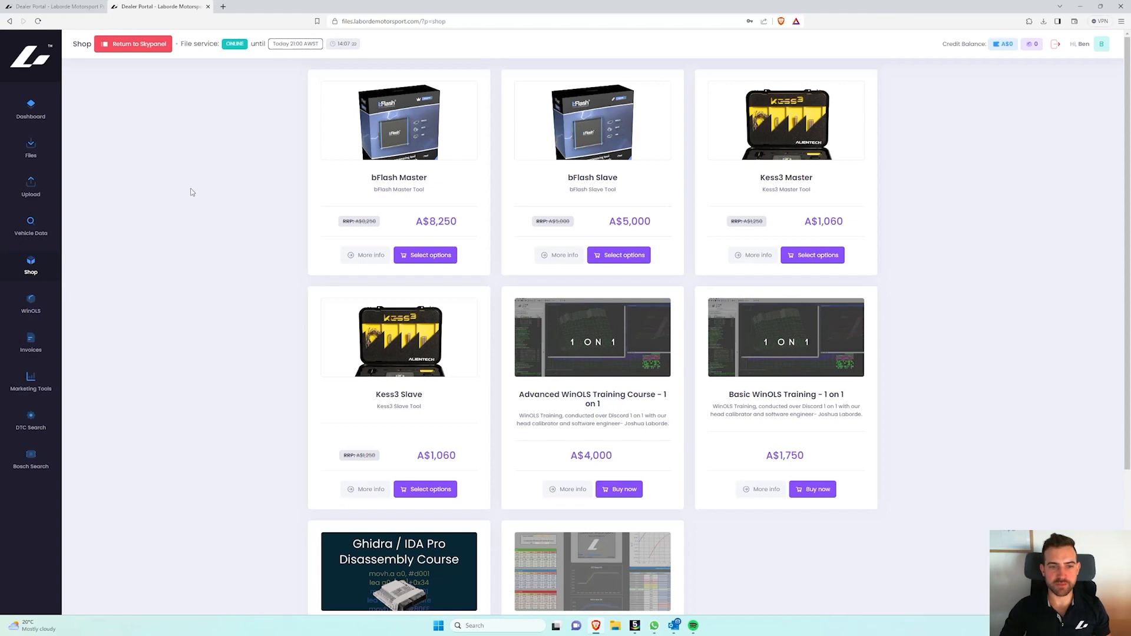
mouse_move(204, 186)
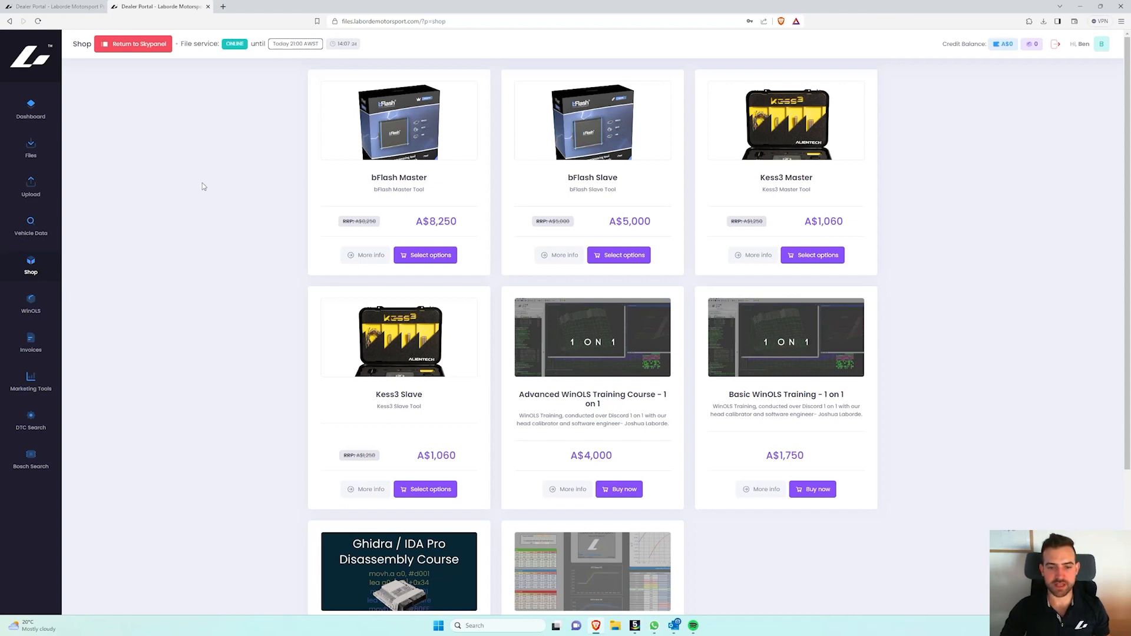
Scroll down and view More info for the Ghidra / IDA Pro Disassembly Course (A$8,000)
scroll("down", 3)
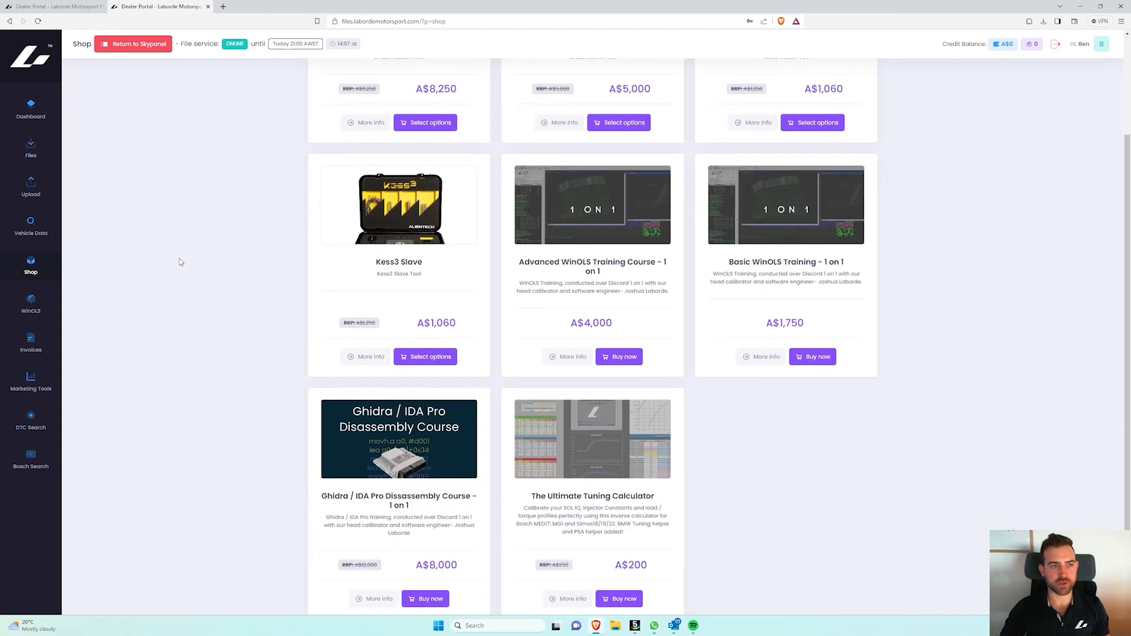
mouse_move(184, 266)
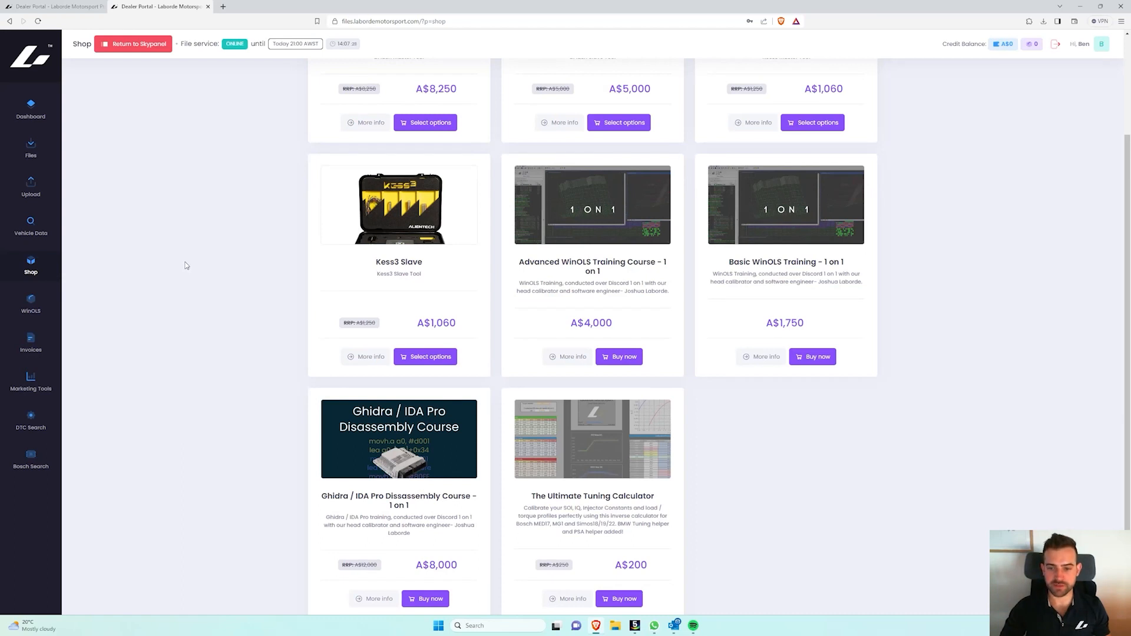
scroll("down", 3)
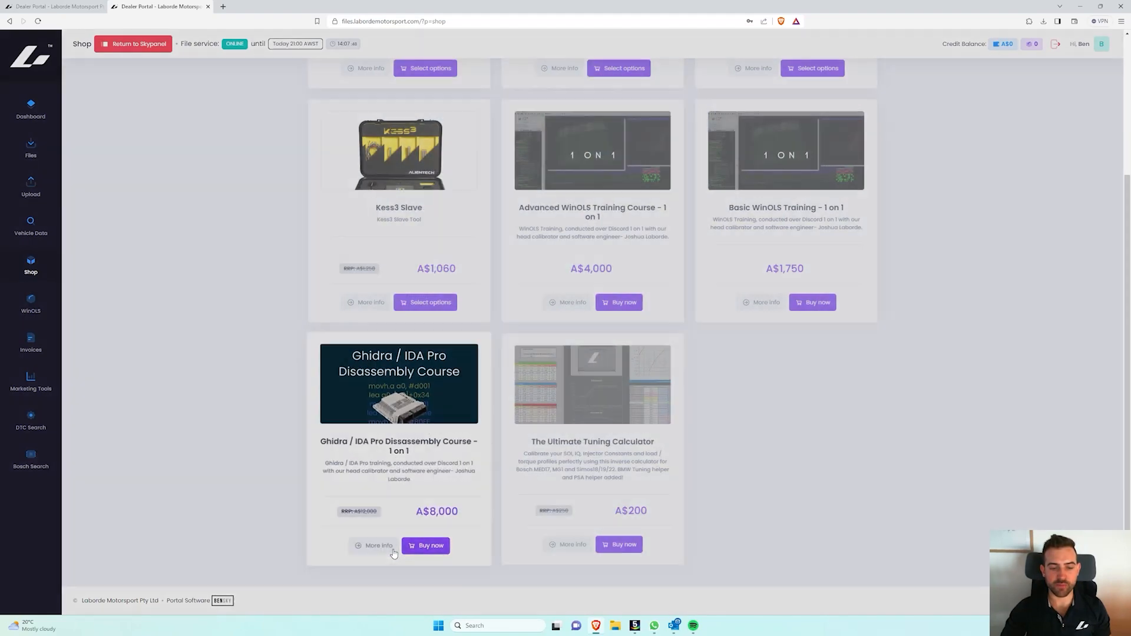
left_click(375, 546)
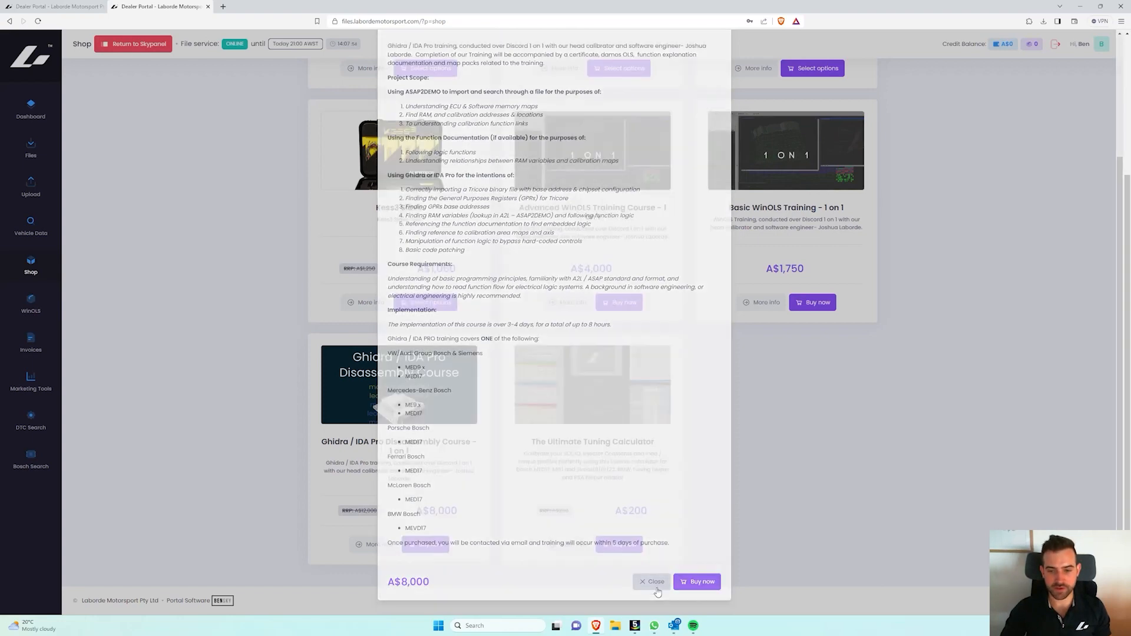
Close the Ghidra / IDA Pro course info dialog
left_click(652, 582)
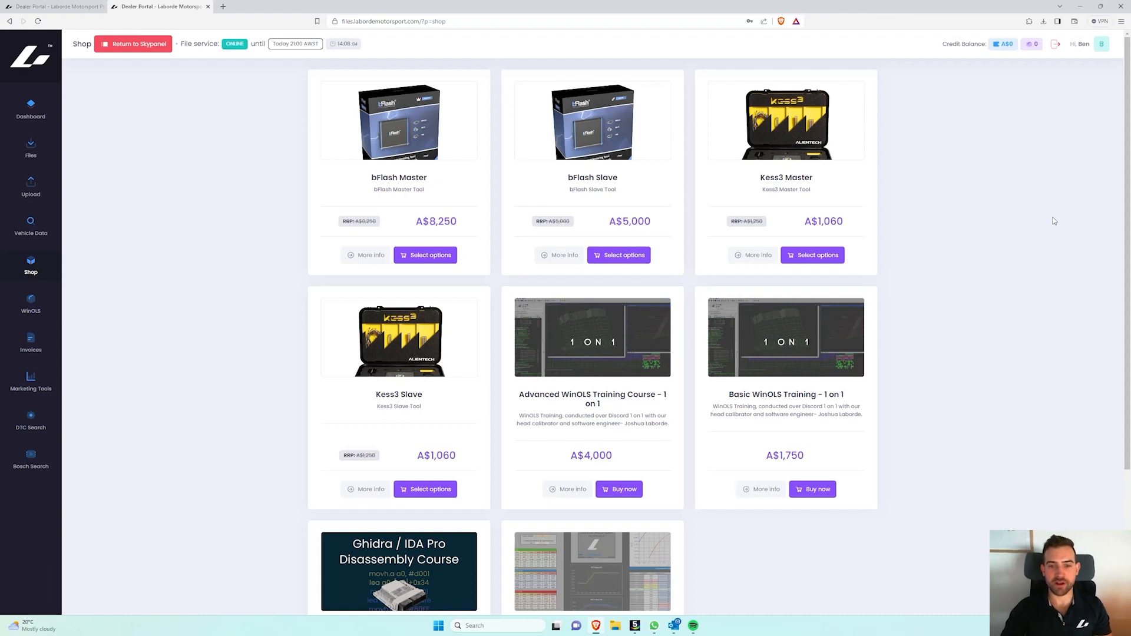
mouse_move(1049, 213)
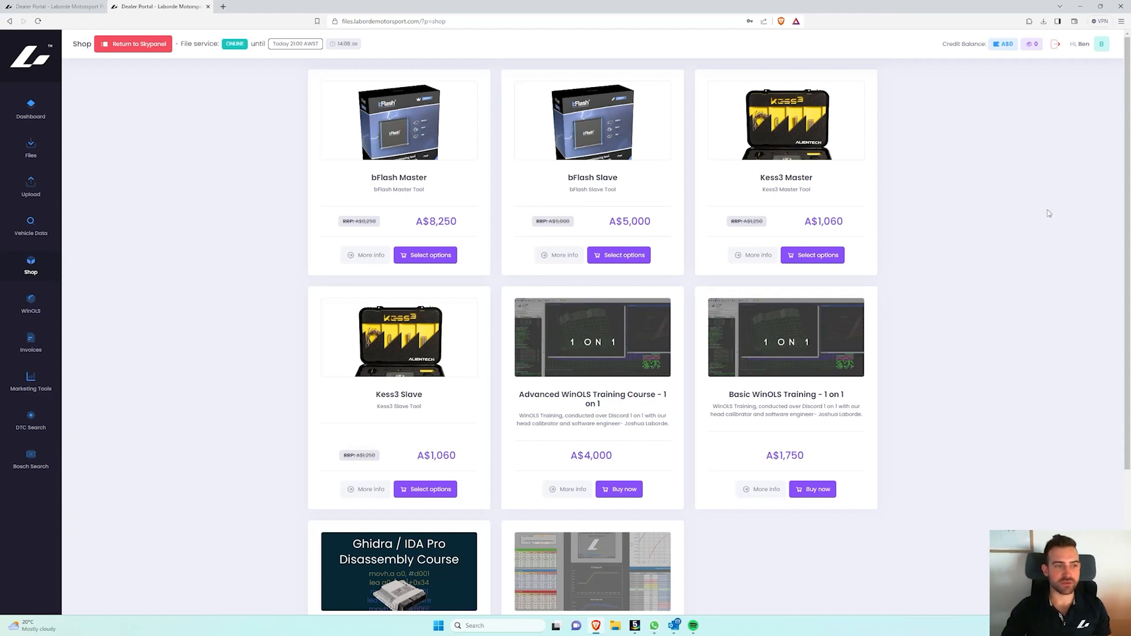